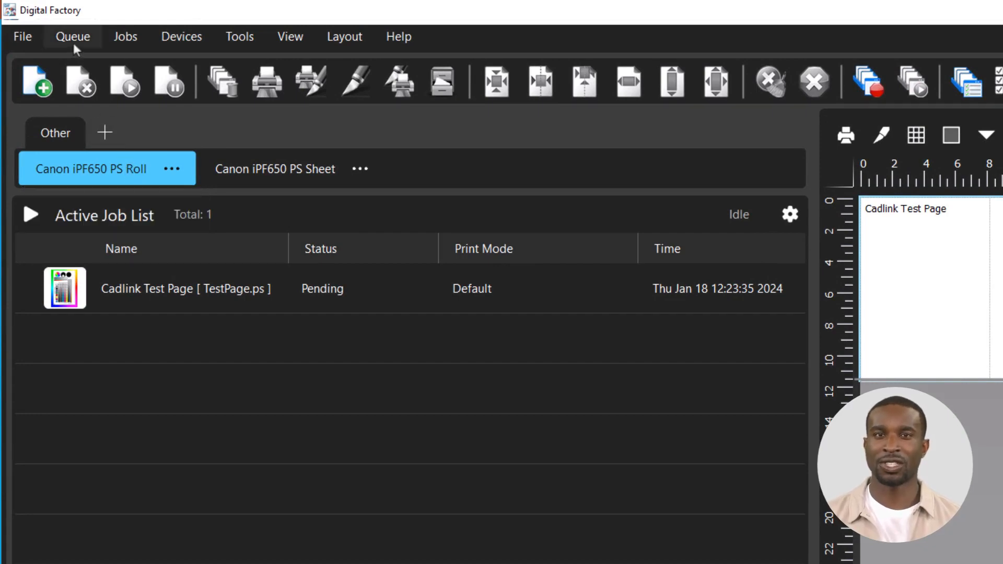
Show the Queue Manager listing the Canon iPF650 PS Roll and Sheet queues
{"action": "left_click", "coordinate": [72, 37]}
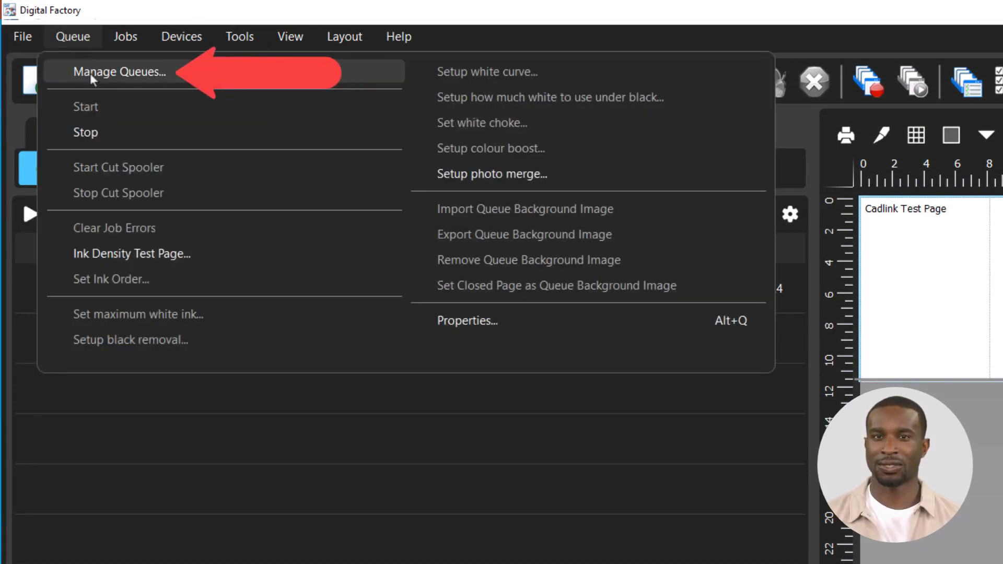
{"action": "left_click", "coordinate": [119, 72]}
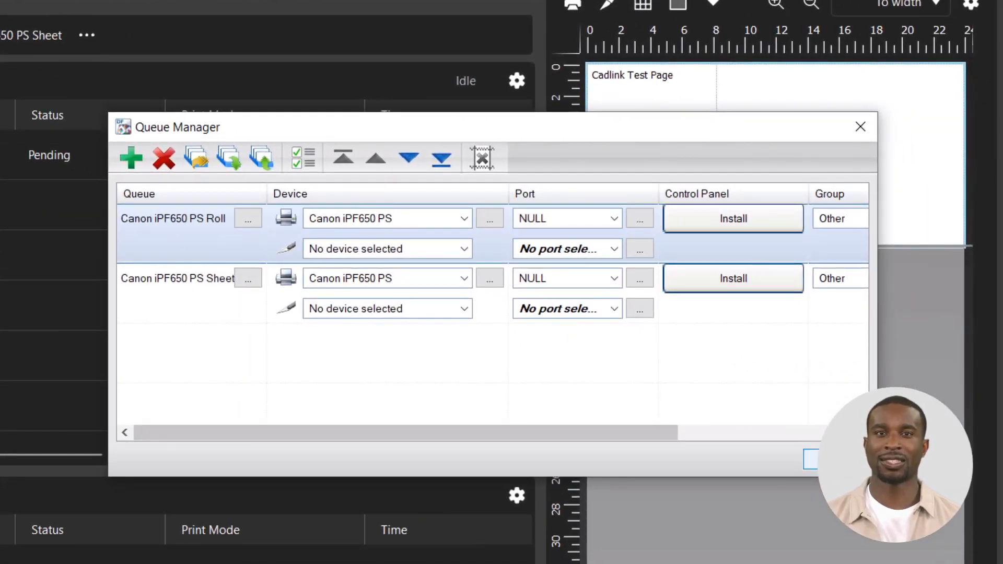
Check the Canon iPF650 PS driver in Manage Devices, then return to the Active Job List
{"action": "left_click", "coordinate": [860, 127]}
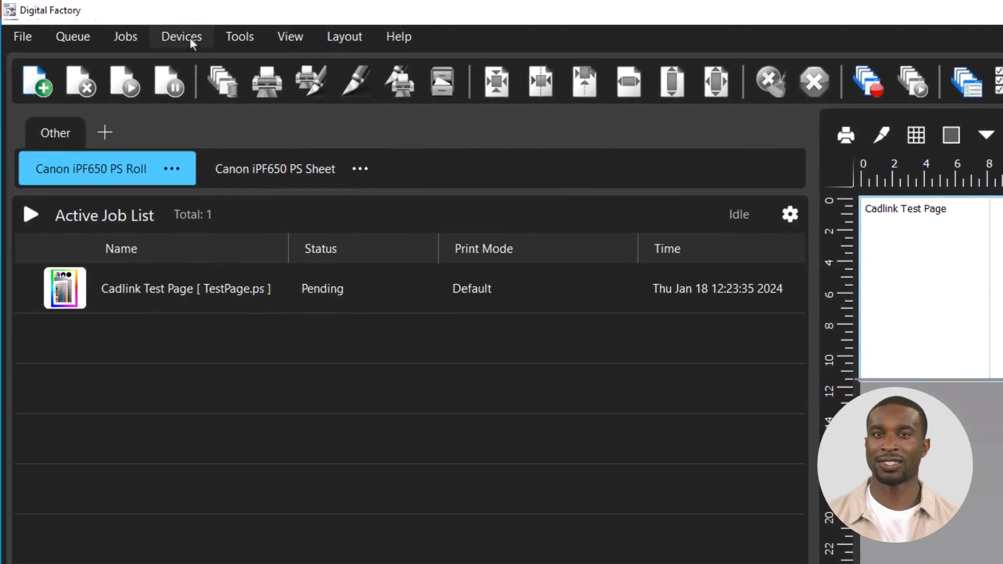
{"action": "left_click", "coordinate": [180, 37]}
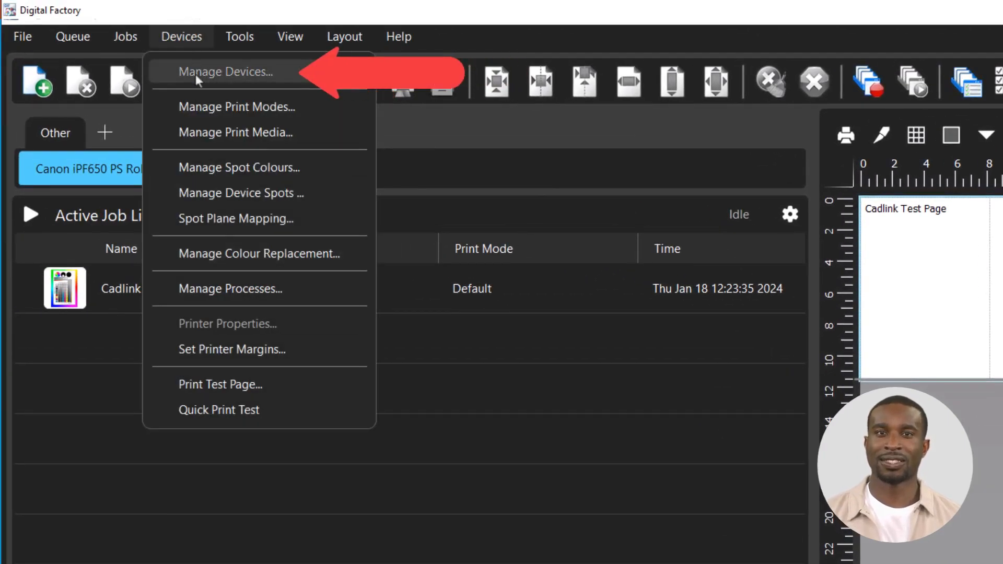
{"action": "left_click", "coordinate": [226, 73]}
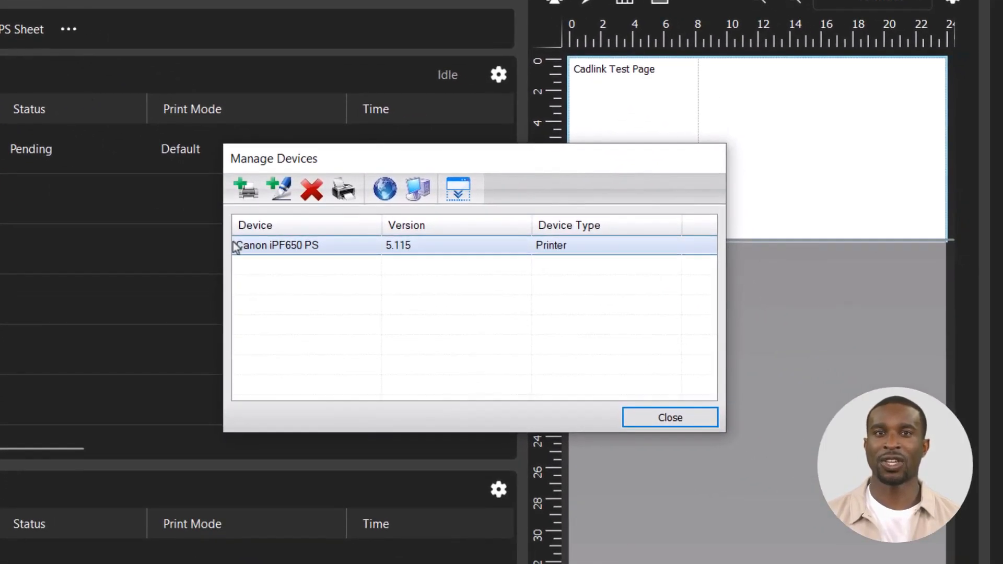
{"action": "left_click", "coordinate": [668, 417]}
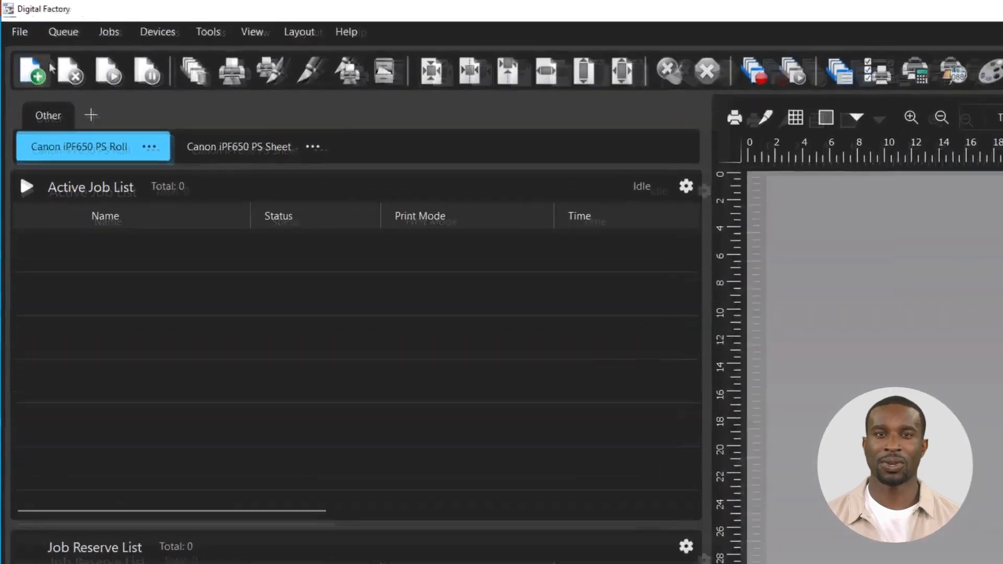
Reopen the Queue Manager with the PS Roll and PS Sheet queues selected
{"action": "left_click", "coordinate": [63, 32]}
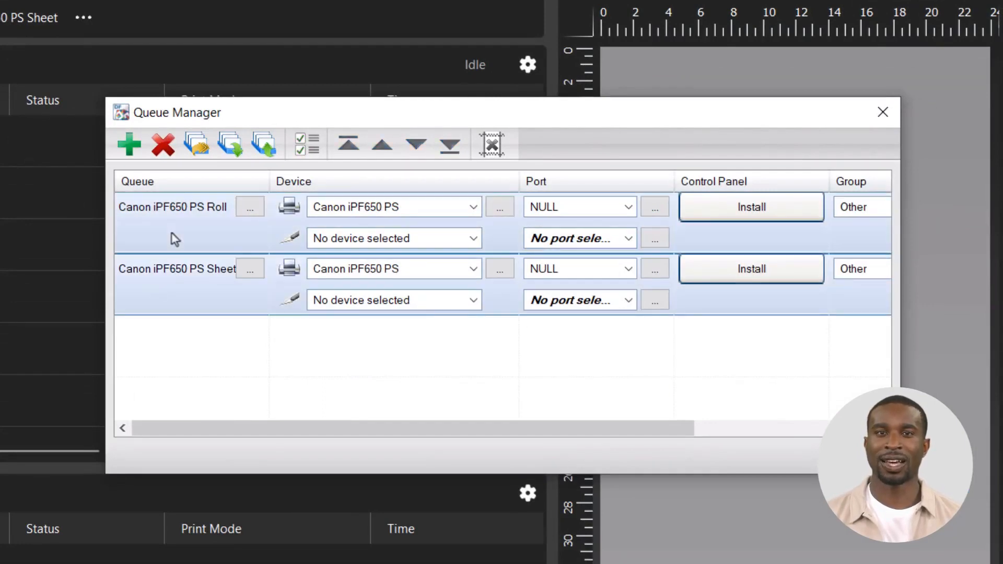
{"action": "mouse_move", "coordinate": [230, 143]}
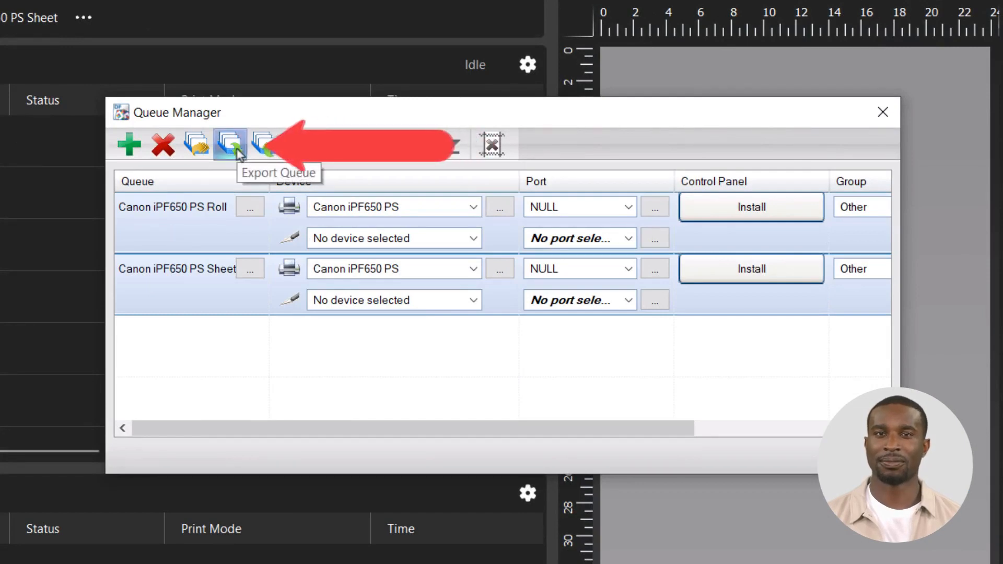
Export both queues as 'exported queues' in saved jobs, then reach Queue Manager on the new computer
{"action": "left_click", "coordinate": [229, 143]}
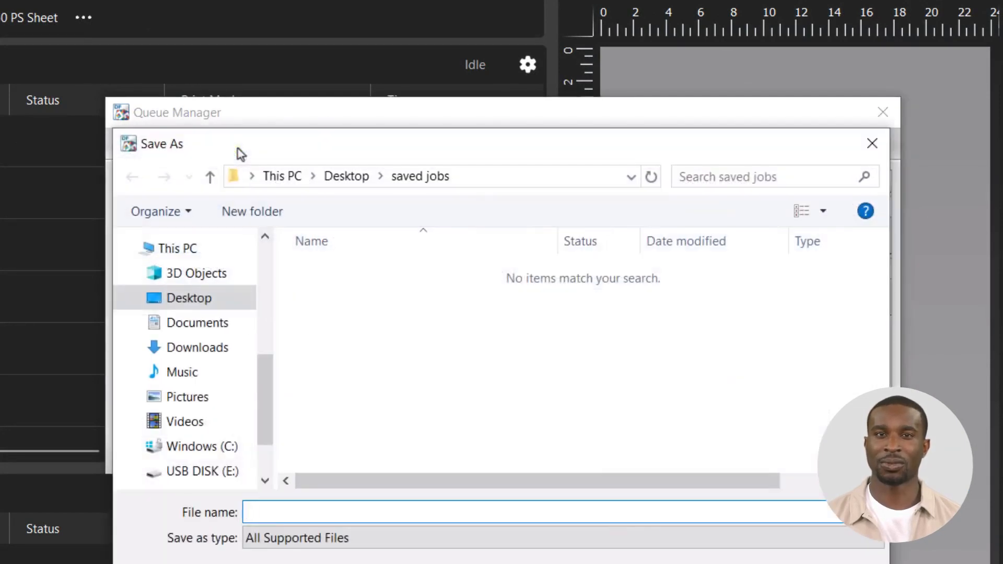
{"action": "type", "text": "exported queues"}
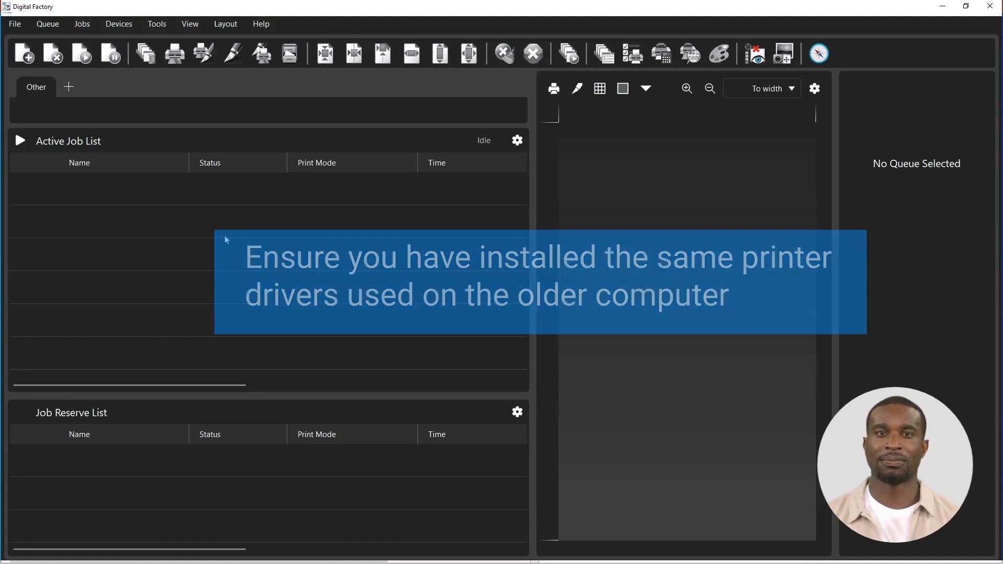
{"action": "left_click", "coordinate": [47, 24]}
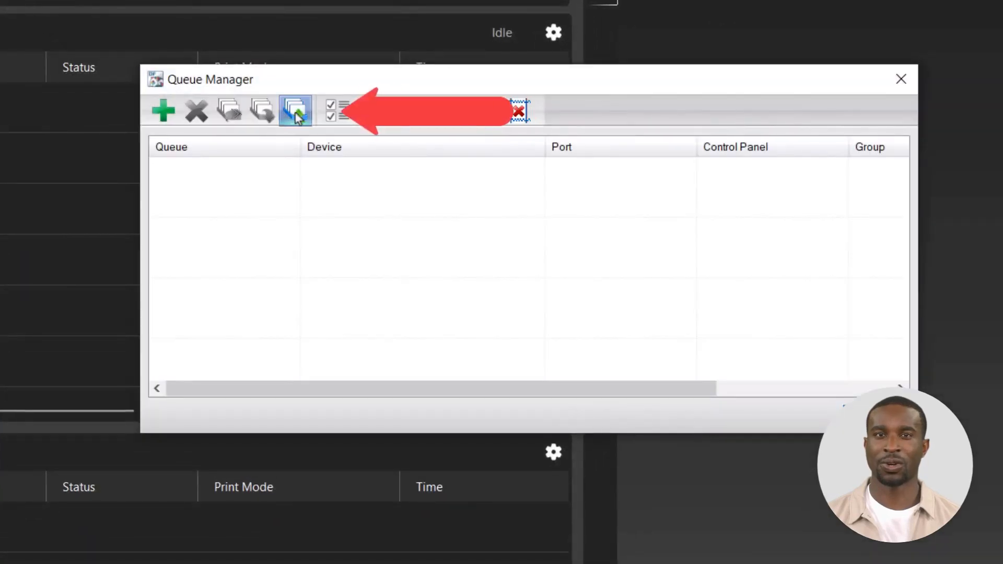
Import the 'exported queues' file from the saved jobs folder, restoring both Canon iPF650 PS queues
{"action": "left_click", "coordinate": [295, 110]}
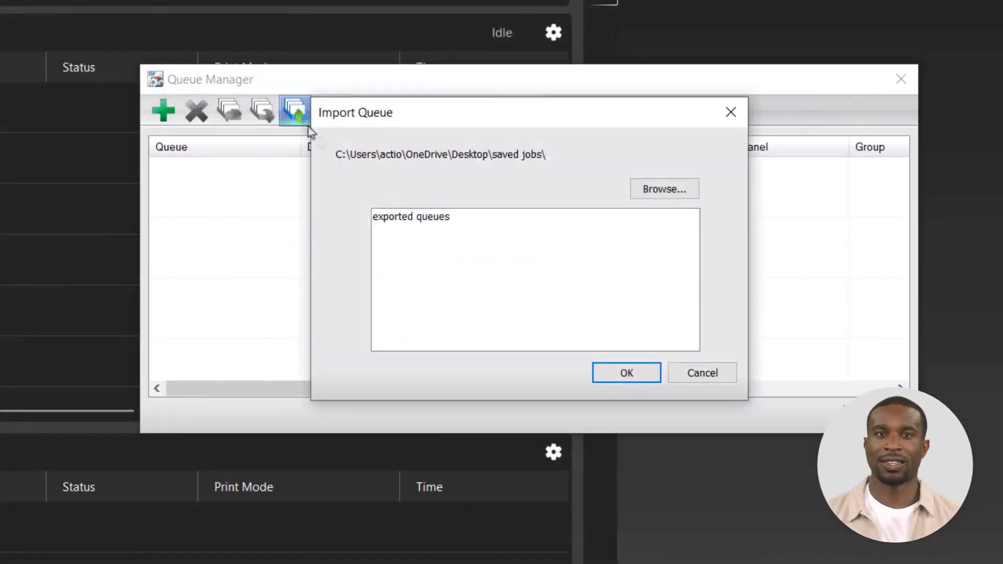
{"action": "left_click", "coordinate": [663, 189]}
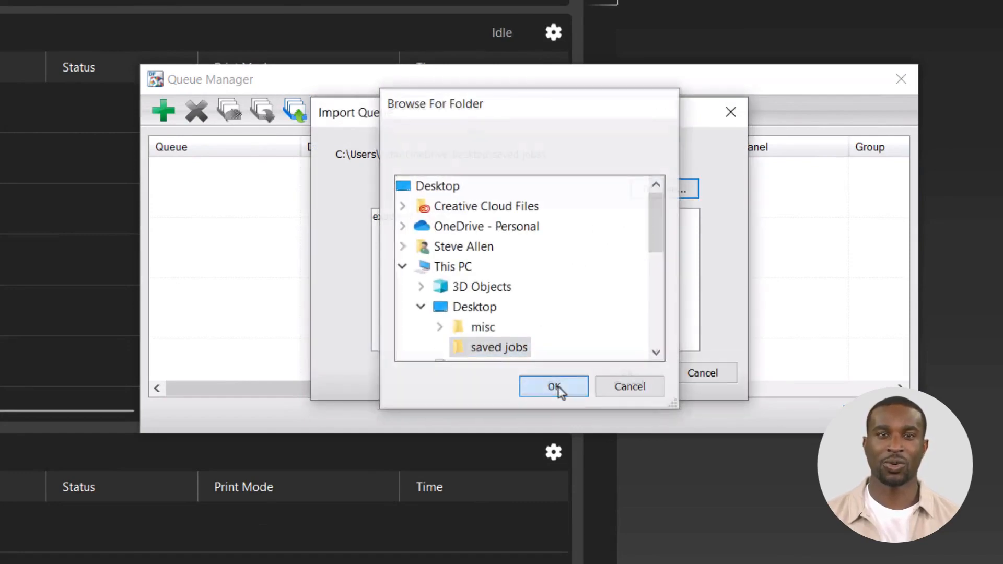
{"action": "left_click", "coordinate": [554, 386]}
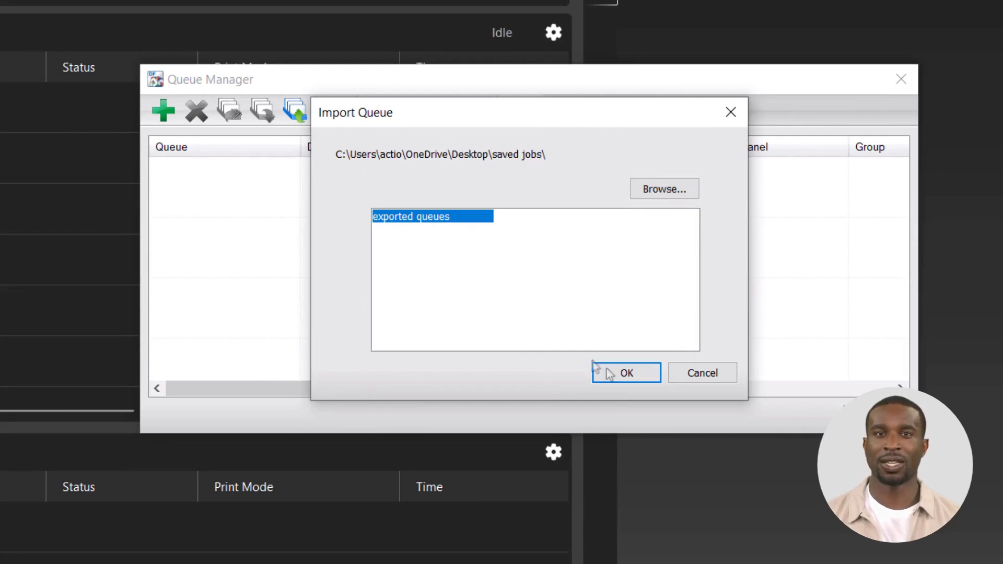
{"action": "left_click", "coordinate": [625, 373]}
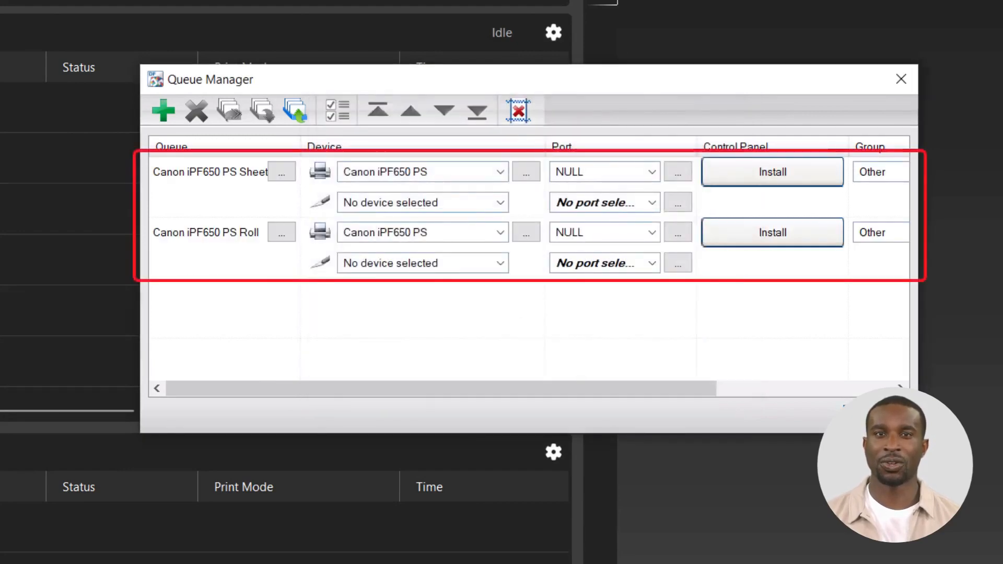